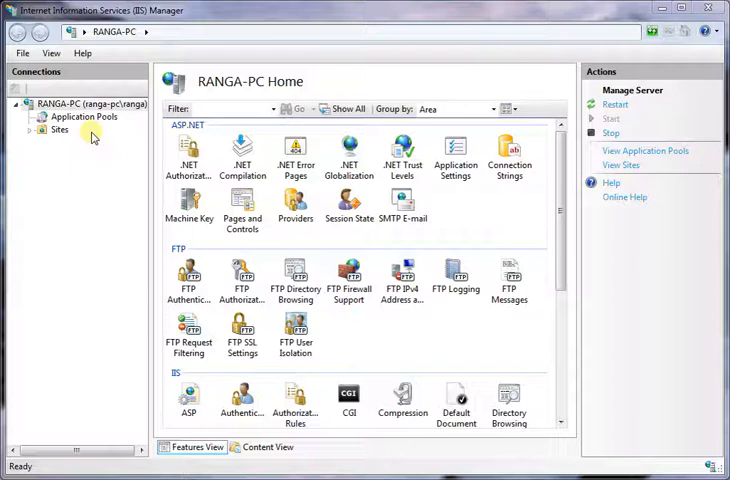
Select DefaultAppPool under Application Pools and bring up its Advanced Settings
click(83, 117)
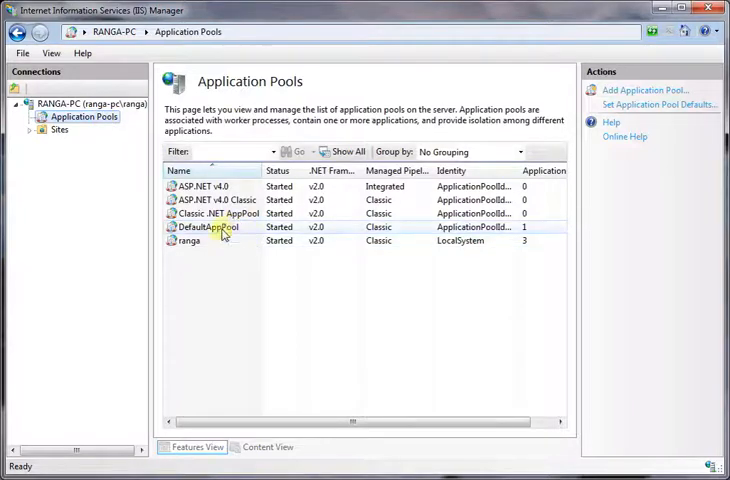
click(210, 227)
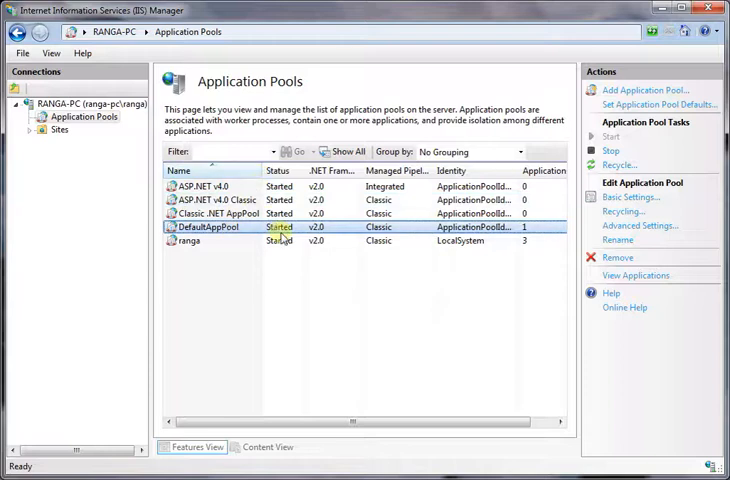
click(640, 226)
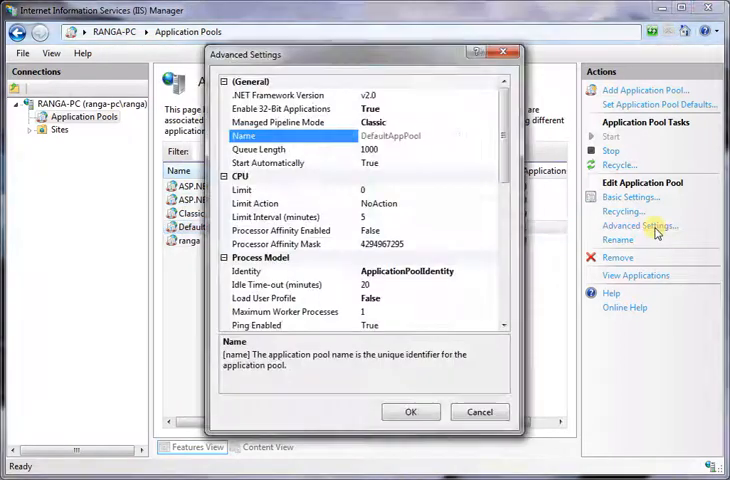
Enter 300 seconds for Ping Maximum Response Time under Process Model
scroll(down, 3)
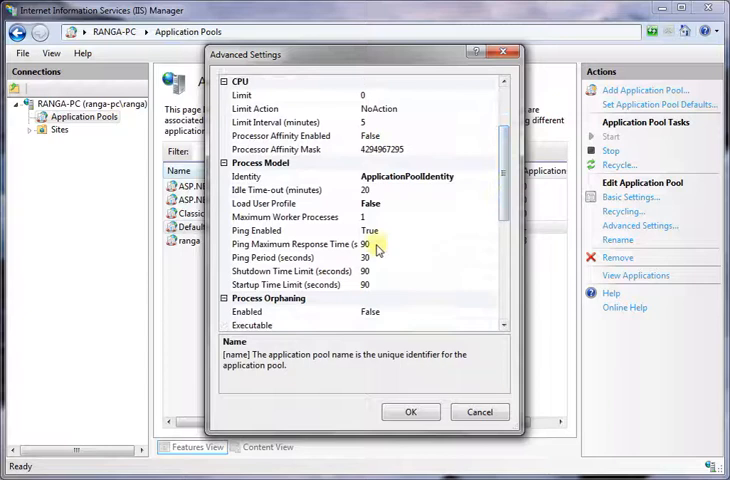
click(300, 244)
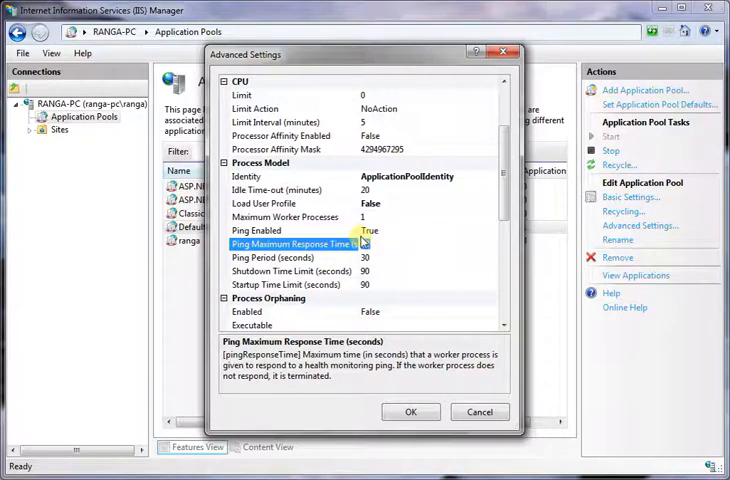
text(300)
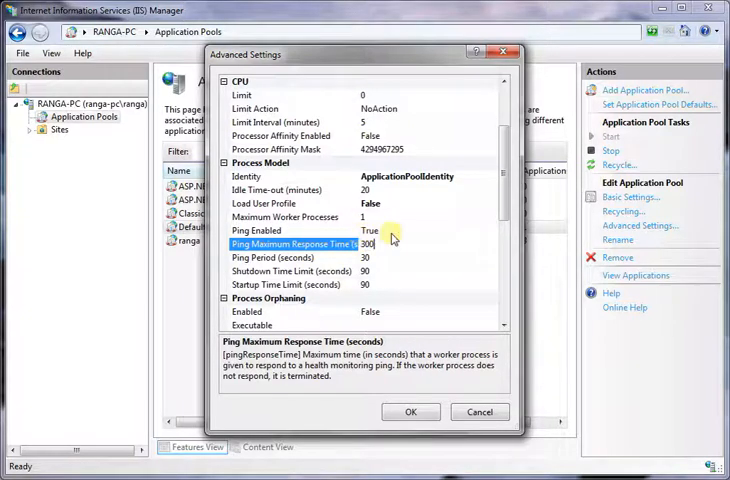